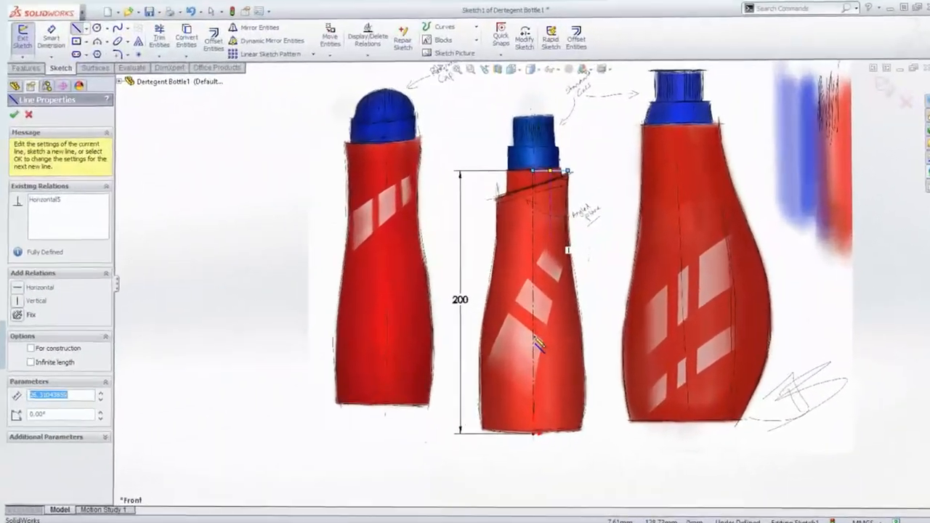
Trace the middle red detergent bottle with a sketch line and dimension its height 200
click(14, 114)
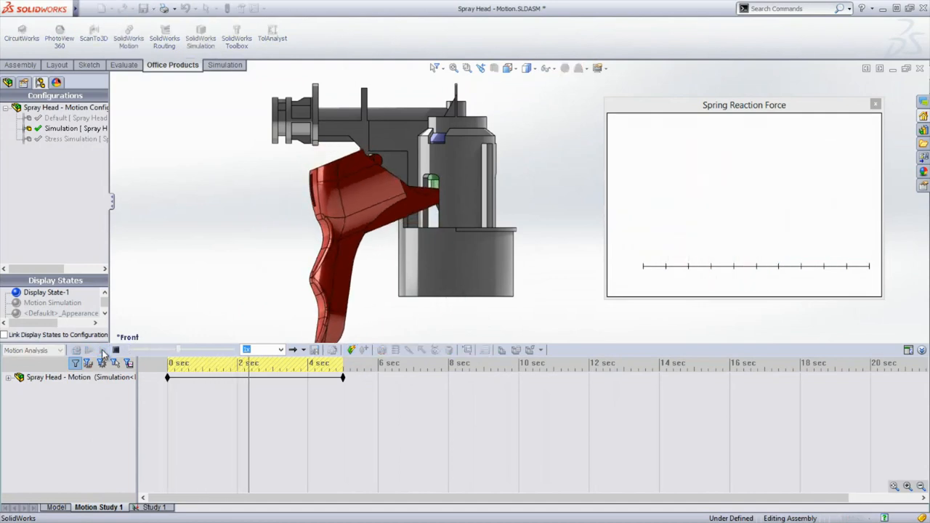
Calculate the spray head motion study to plot spring reaction force over five seconds
click(104, 350)
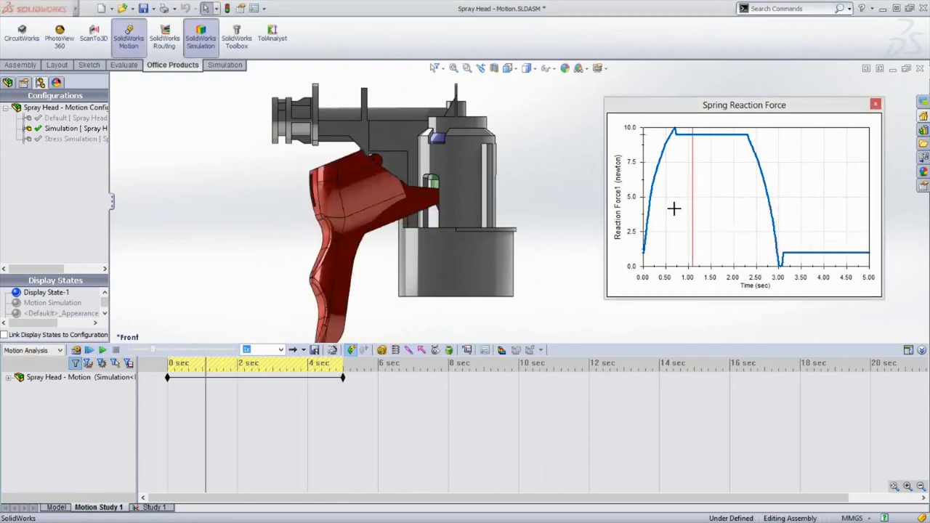
click(153, 506)
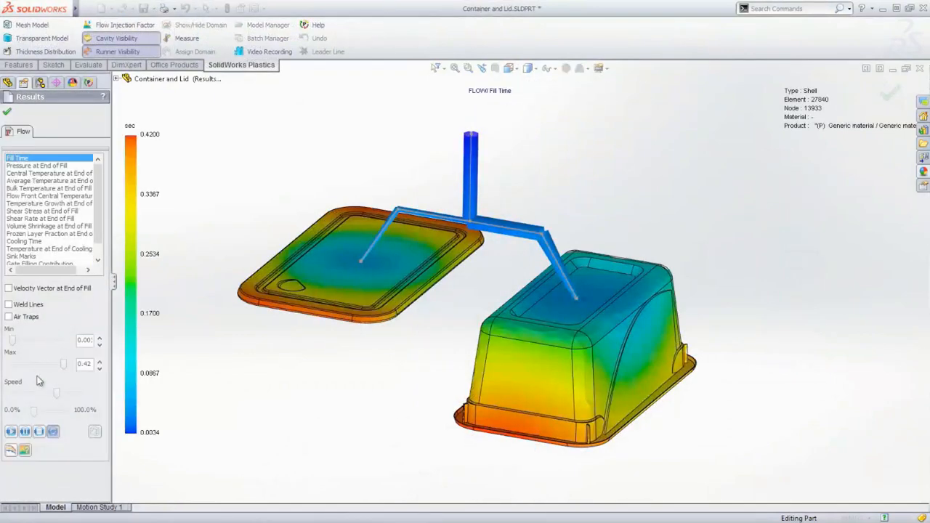
Animate the Fill Time result showing plastic flowing from the runner gates
click(11, 432)
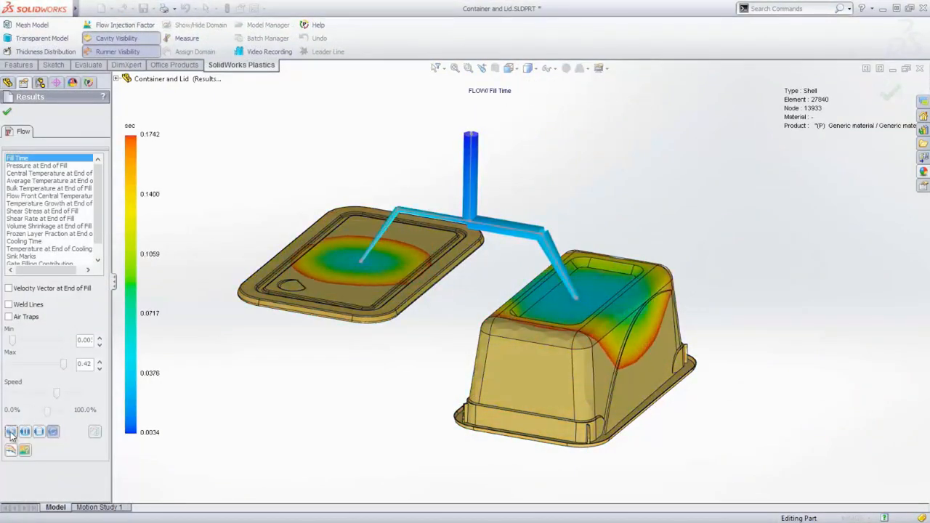
click(11, 432)
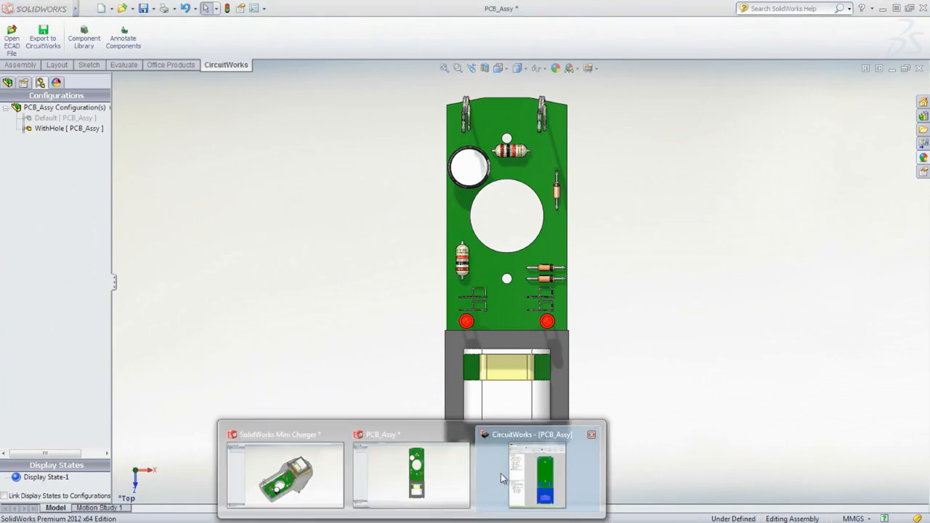
Review the PCB_Assy board in CircuitWorks and show CPU1's properties (density 1200)
click(536, 473)
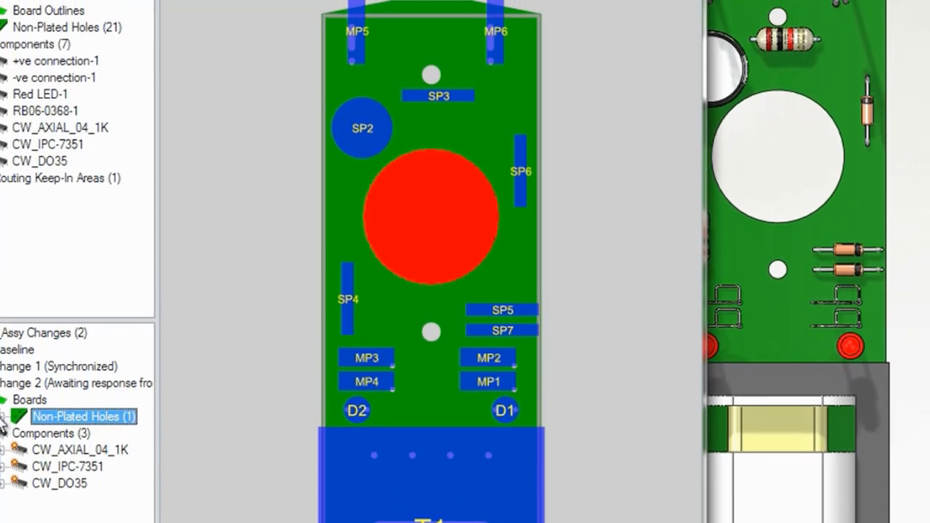
scroll(up, 3)
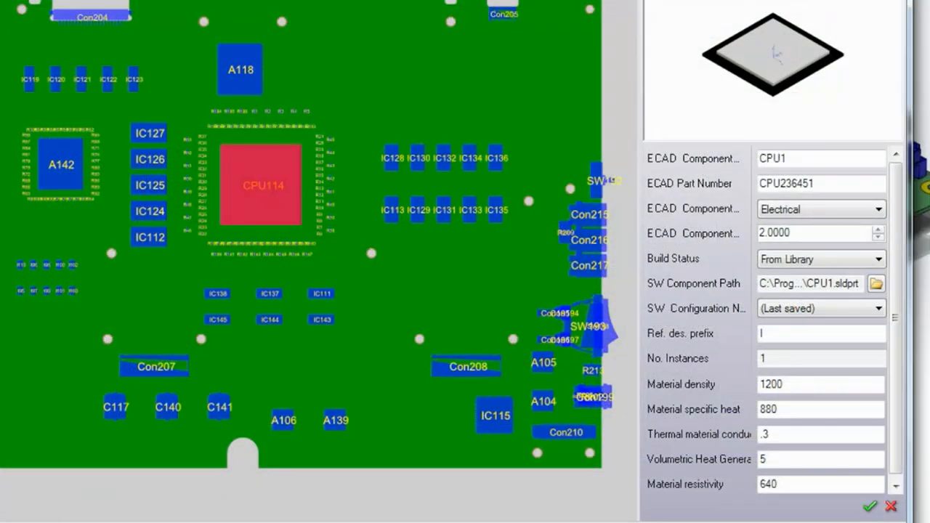
click(870, 507)
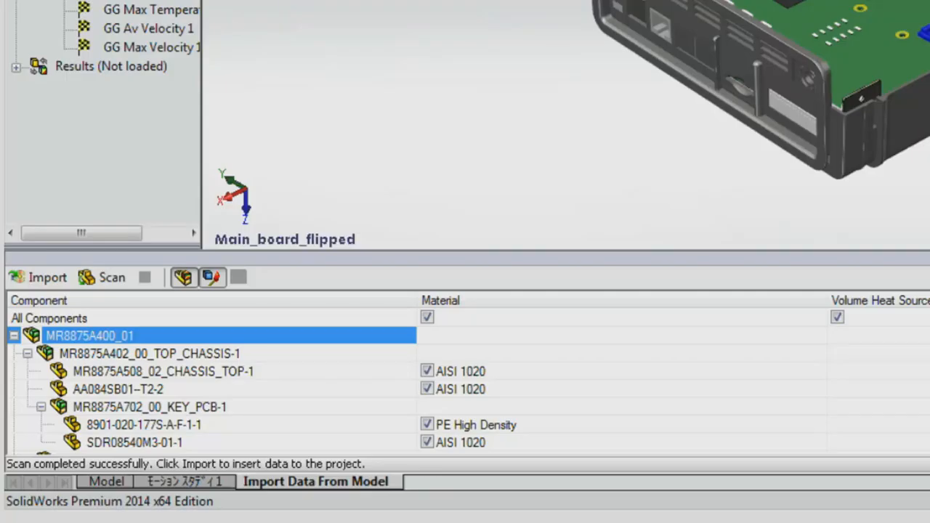
Browse the scanned component list with materials such as AISI 1020
scroll(down, 3)
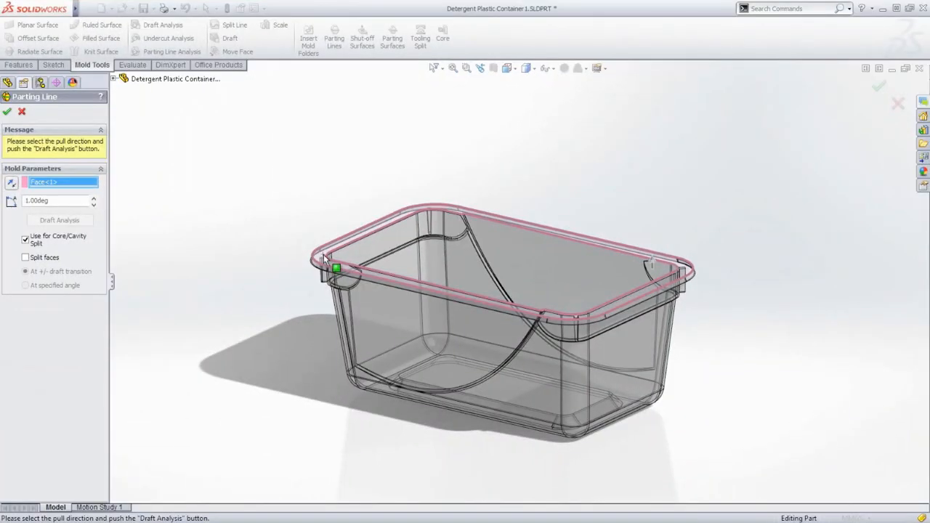
Run draft analysis and accept the rim parting line for the detergent container
click(59, 220)
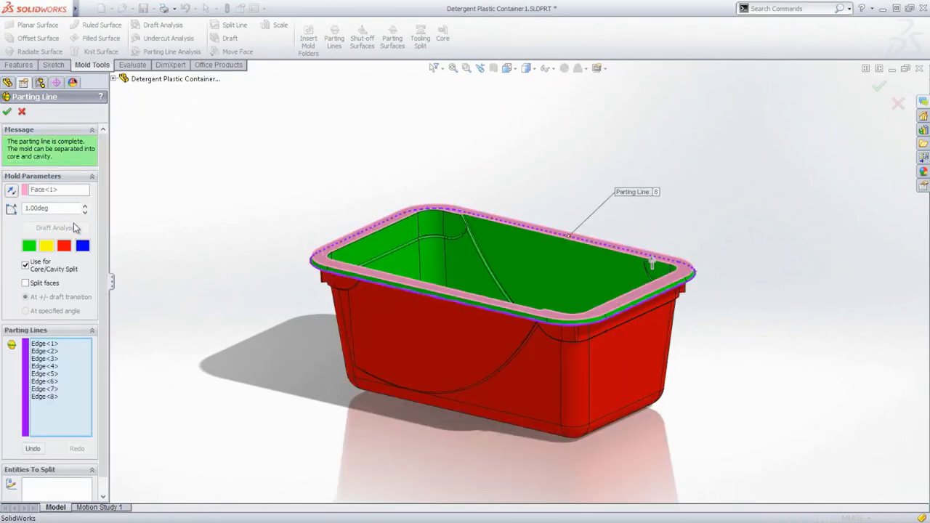
click(7, 111)
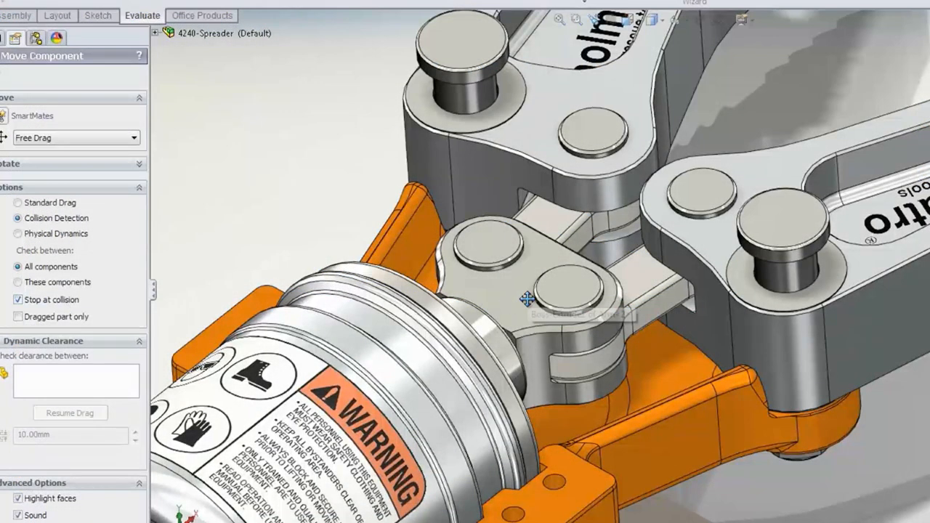
Drag the spreader linkage to test collisions, then cost the bracket at 1.4 mm thickness
drag(527, 298, 578, 248)
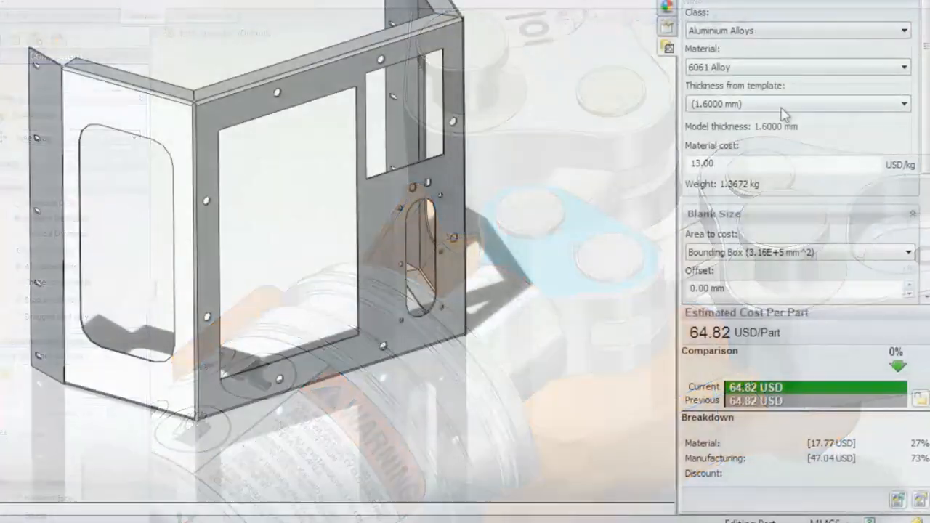
click(797, 103)
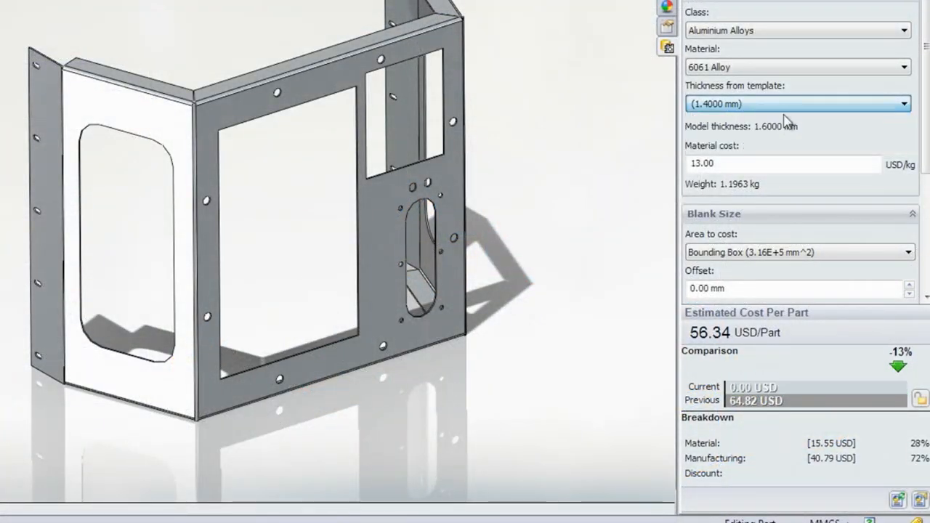
click(798, 103)
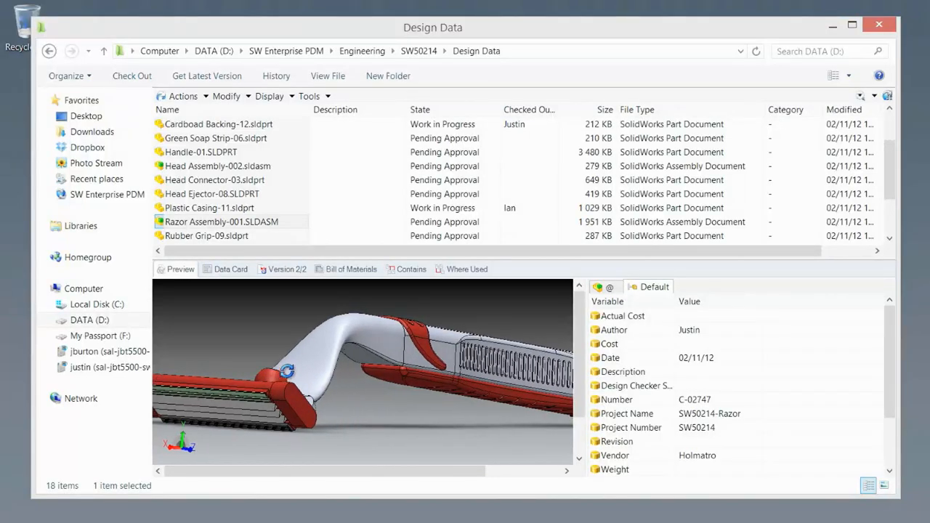
Show the razor assembly's data card and its approval workflow states
click(231, 269)
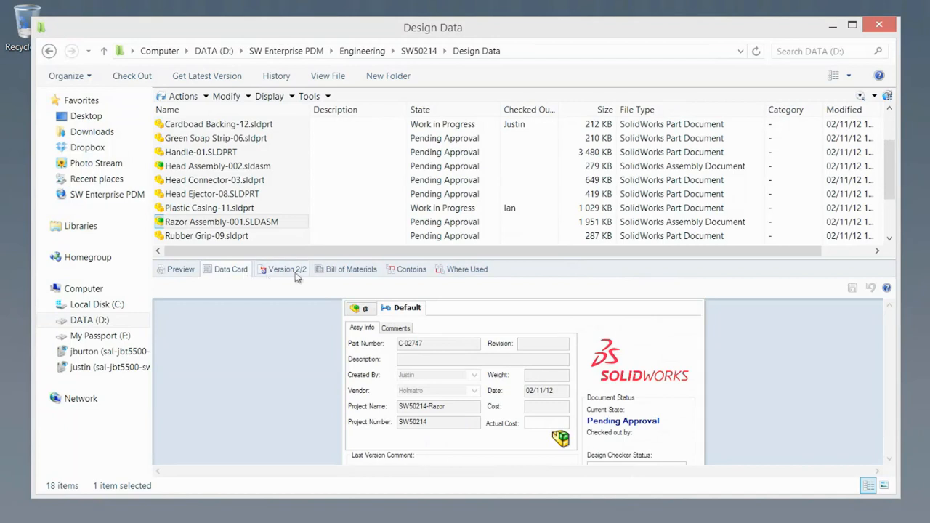
click(351, 269)
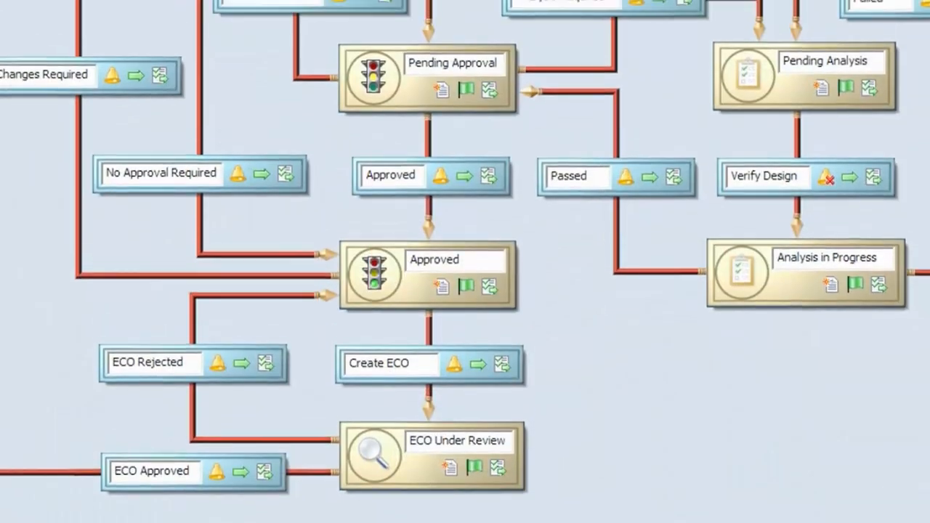
scroll(down, 3)
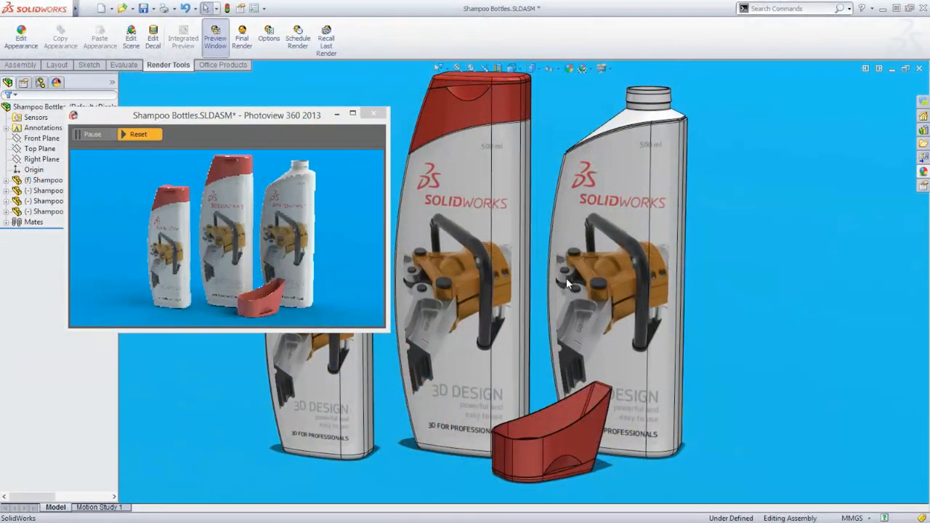
Produce a PhotoView 360 final render of the three shampoo bottles
click(242, 37)
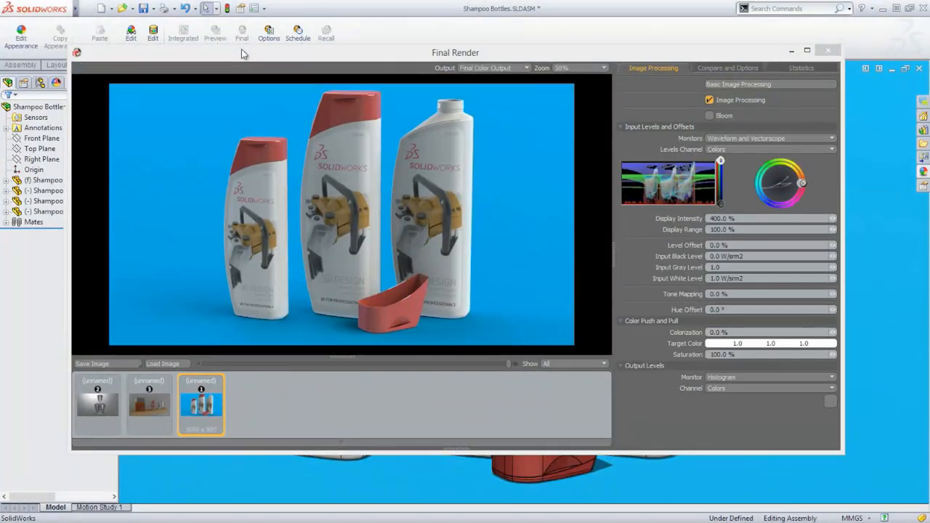
click(828, 50)
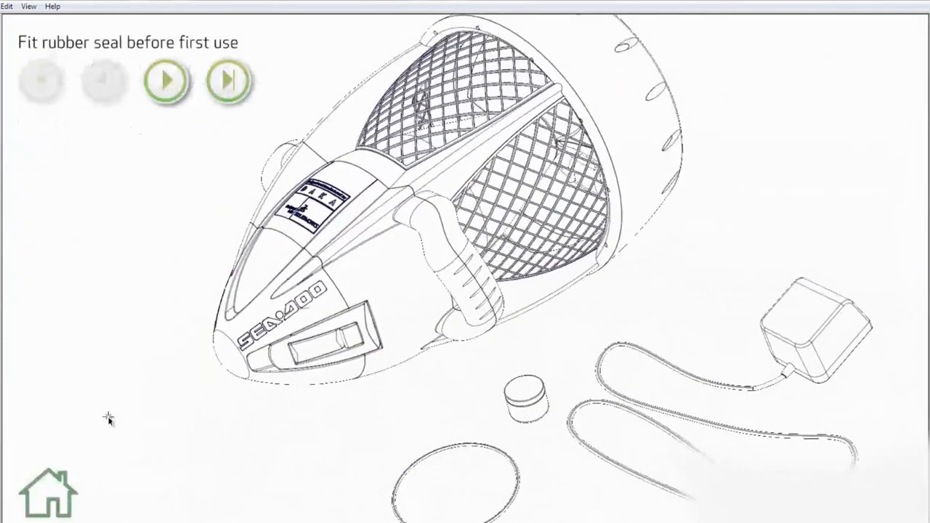
Play the first repair step, then advance through nose cone removal to seal lubrication
click(166, 80)
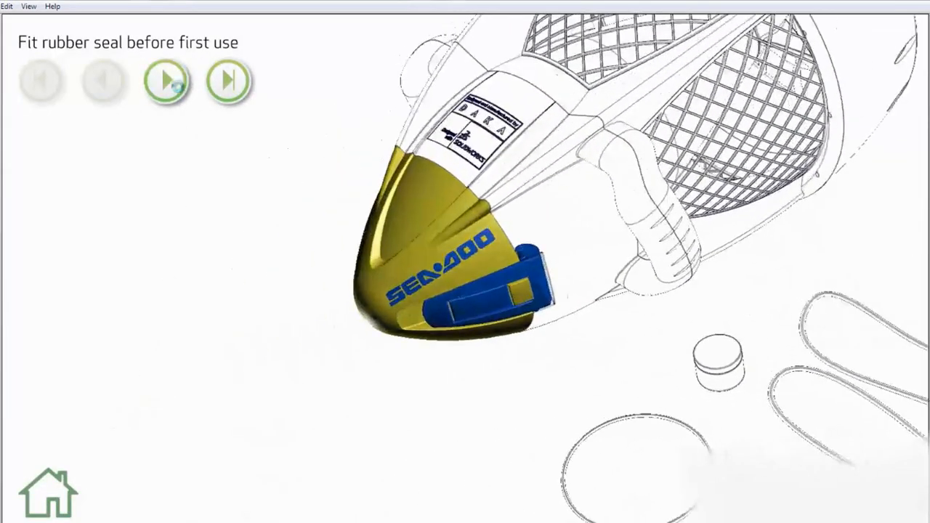
click(166, 79)
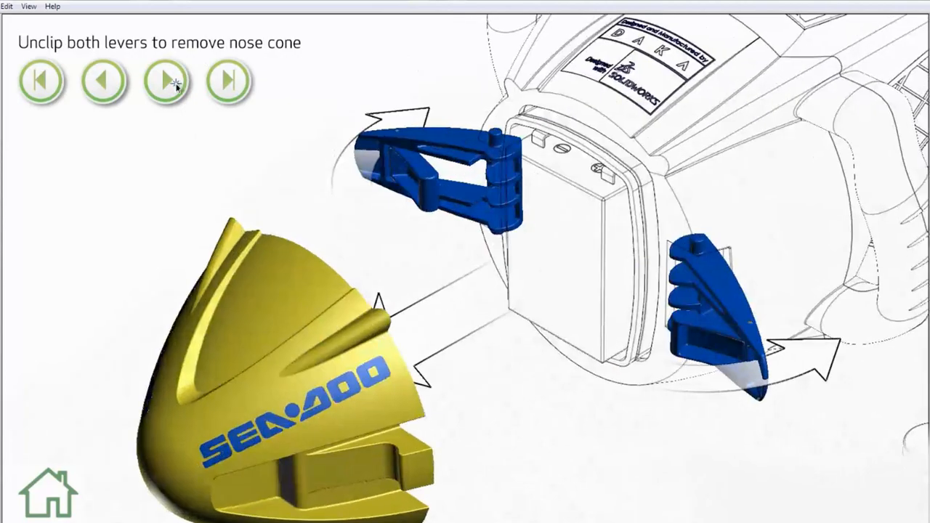
click(166, 80)
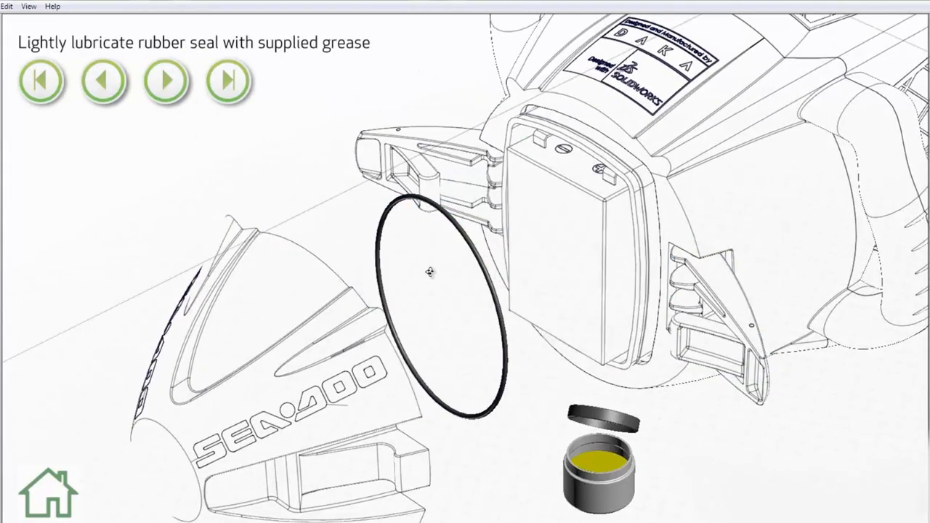